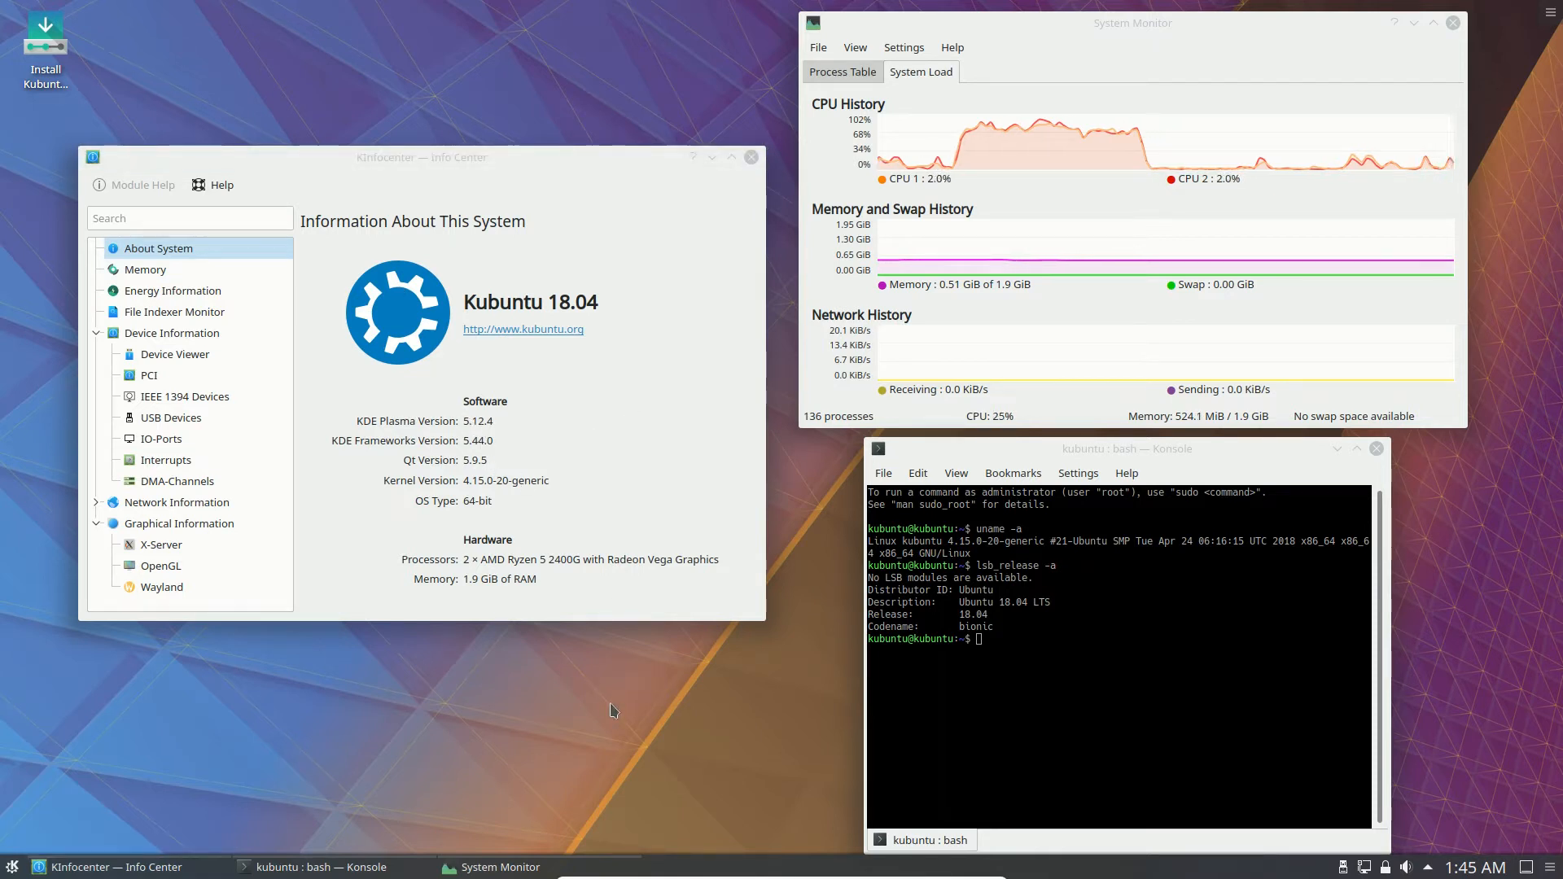
mouse_move(270, 758)
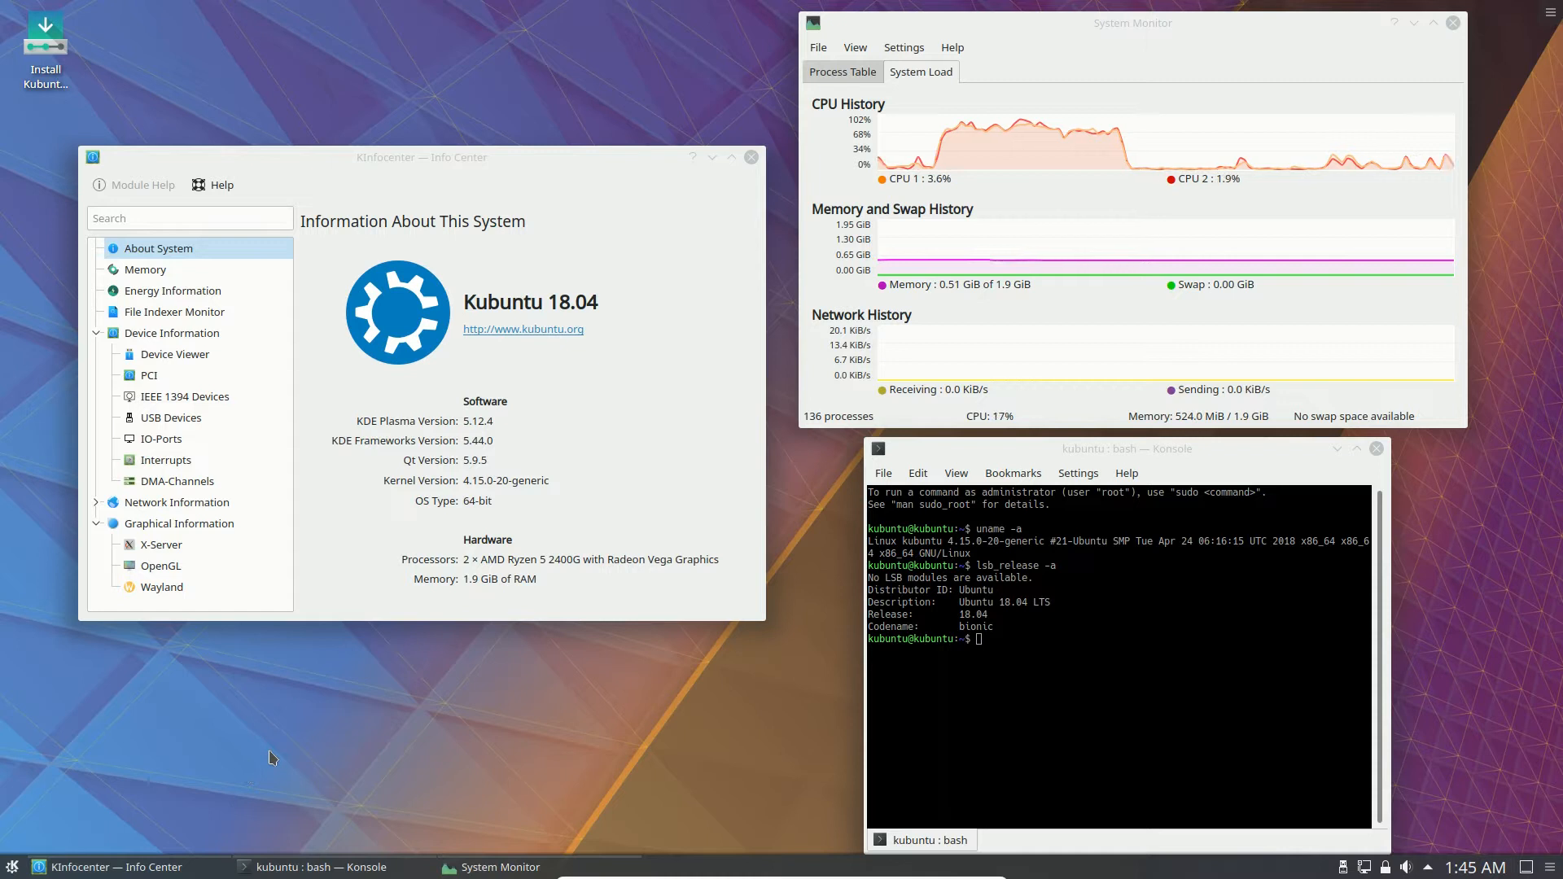
Open the Application Launcher from the left end of the bottom panel
left_click(13, 865)
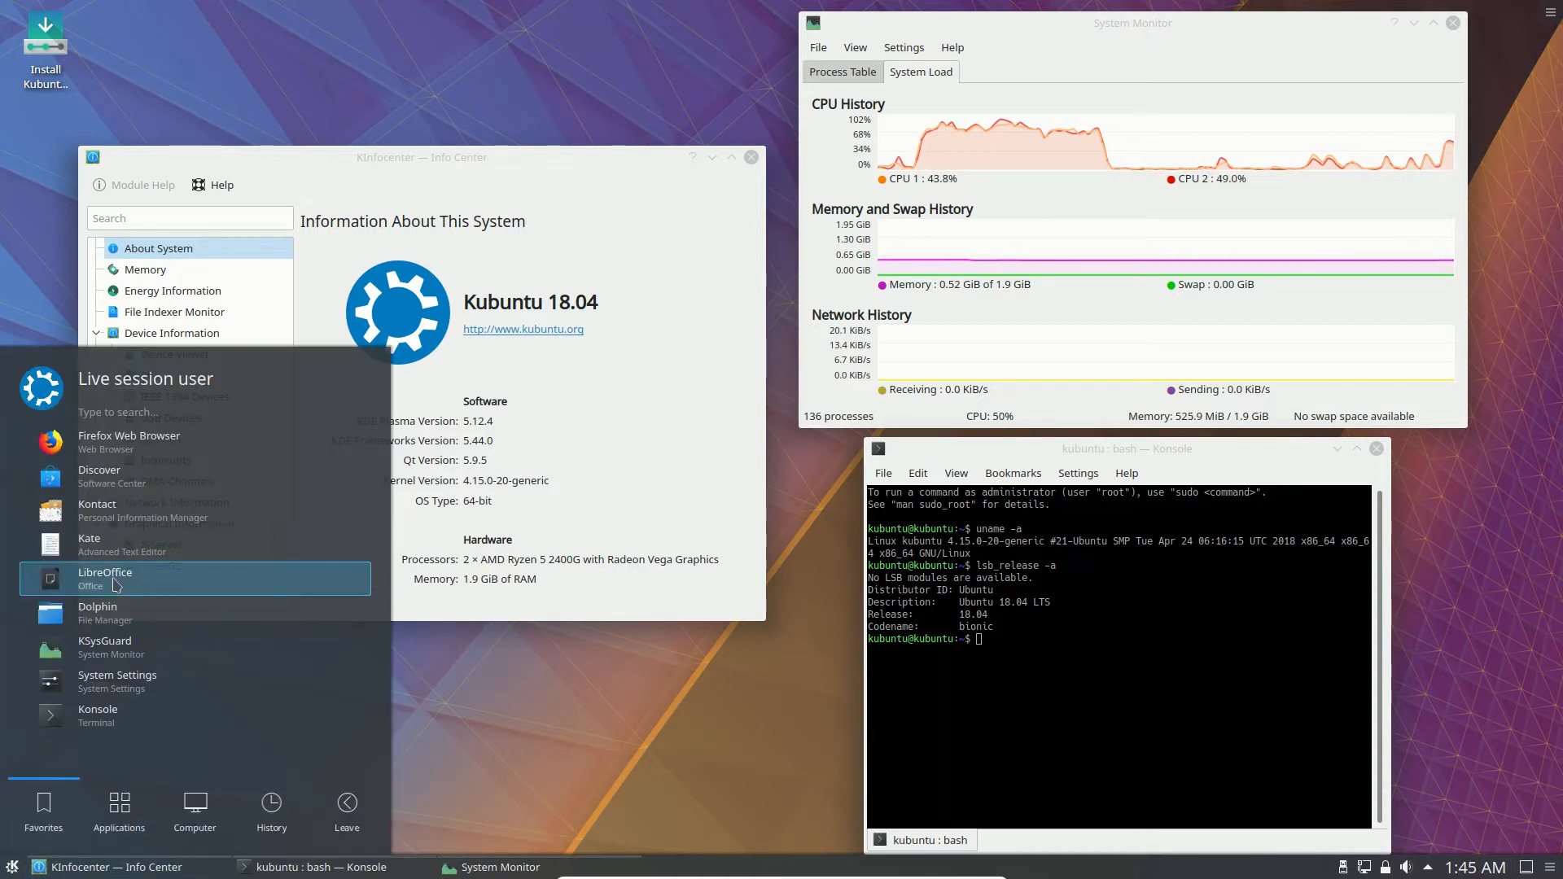
Launch Dolphin on Home, glance at its Control menu, and move it lower left
left_click(98, 606)
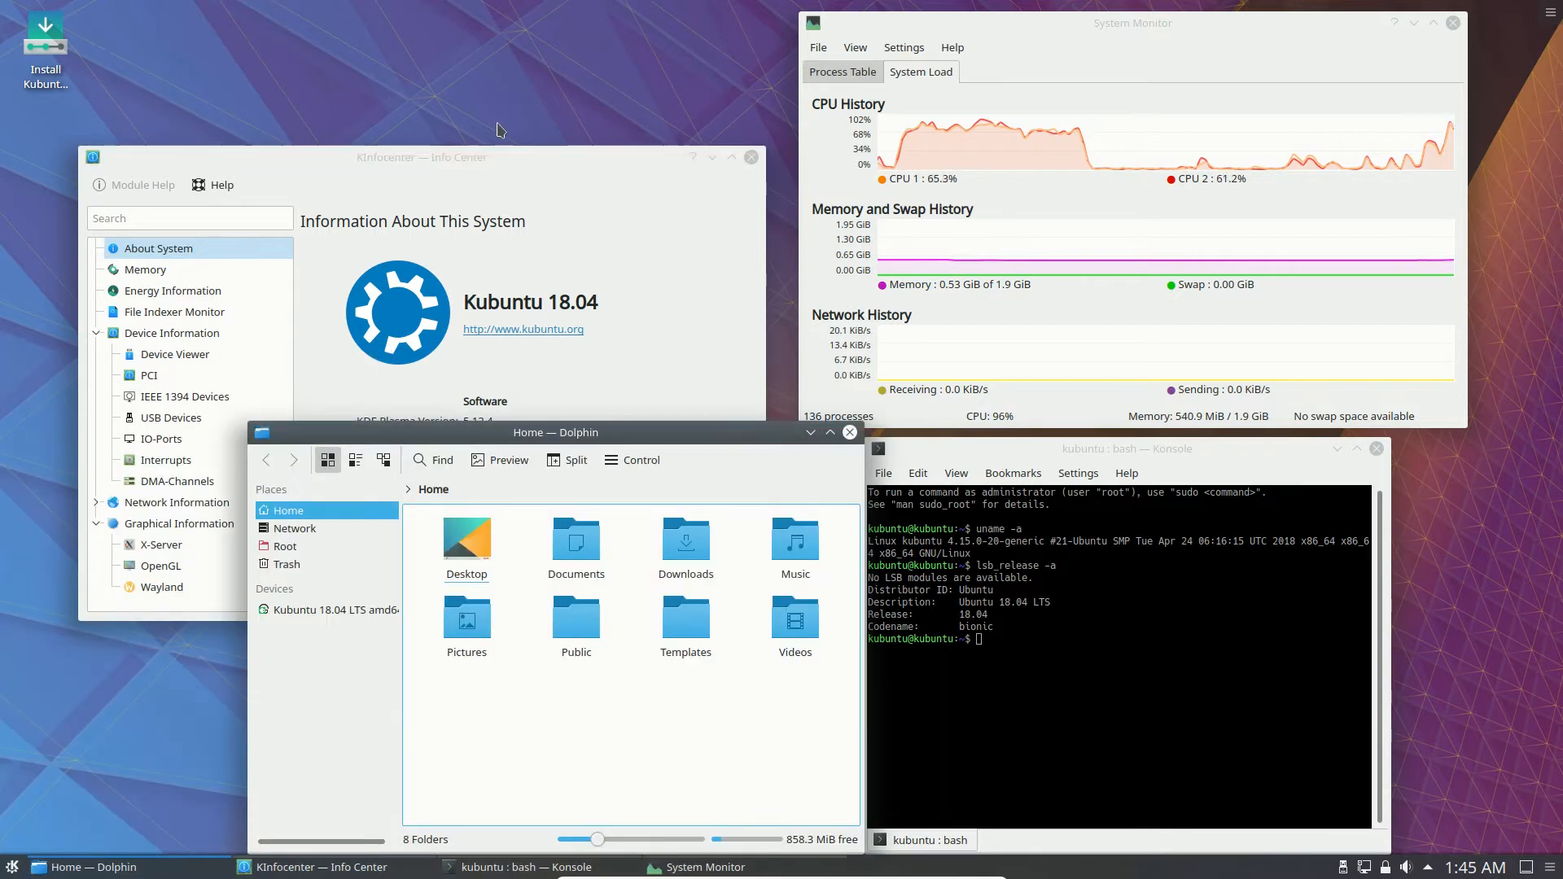
left_click_drag(556, 432, 572, 232)
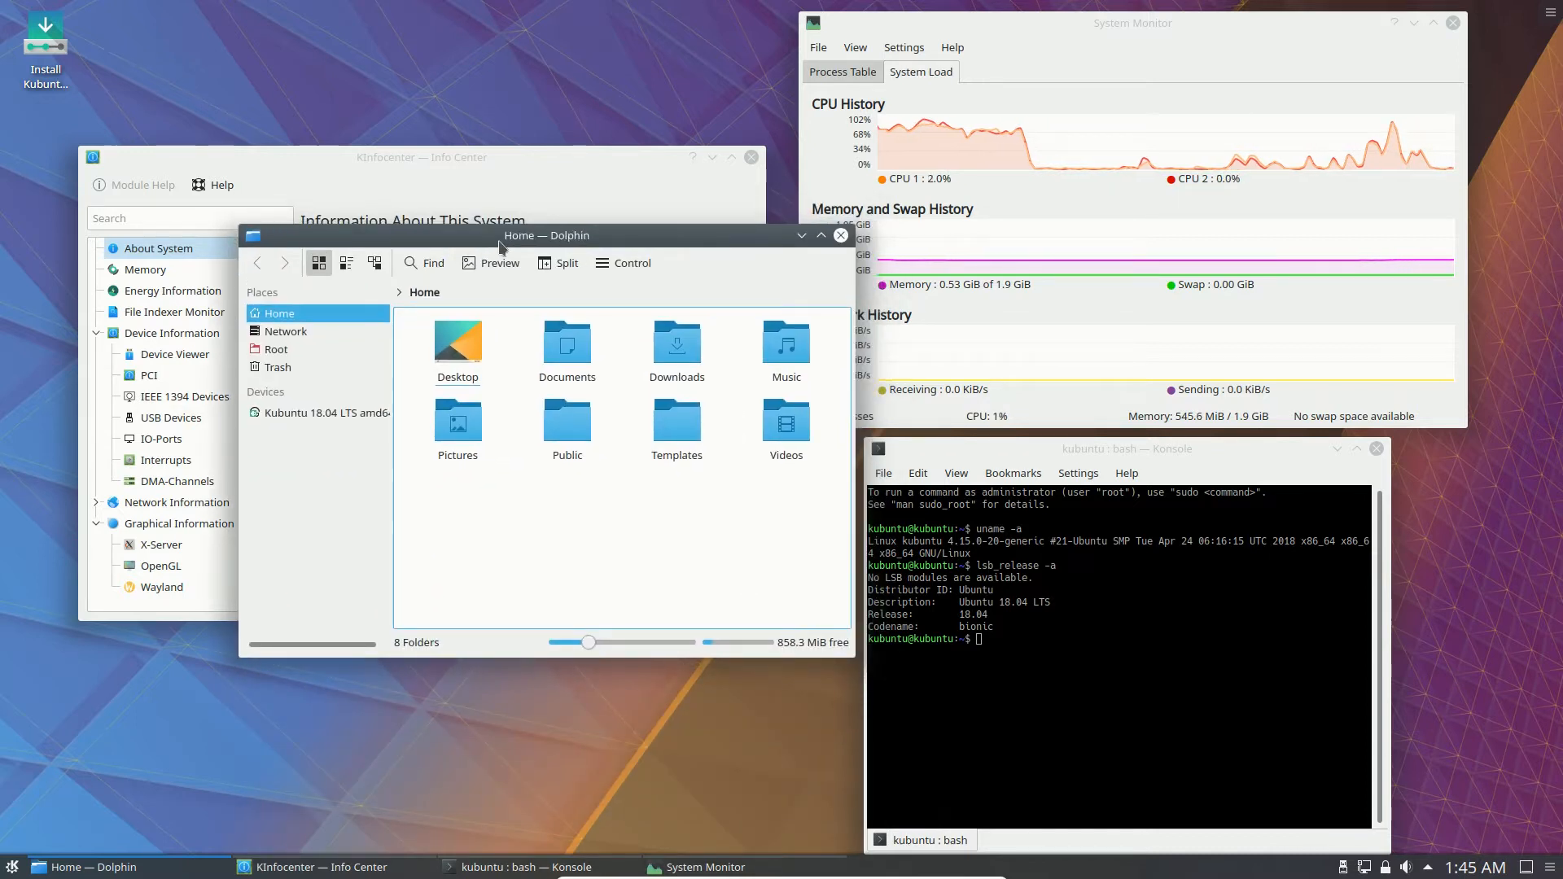
left_click(622, 263)
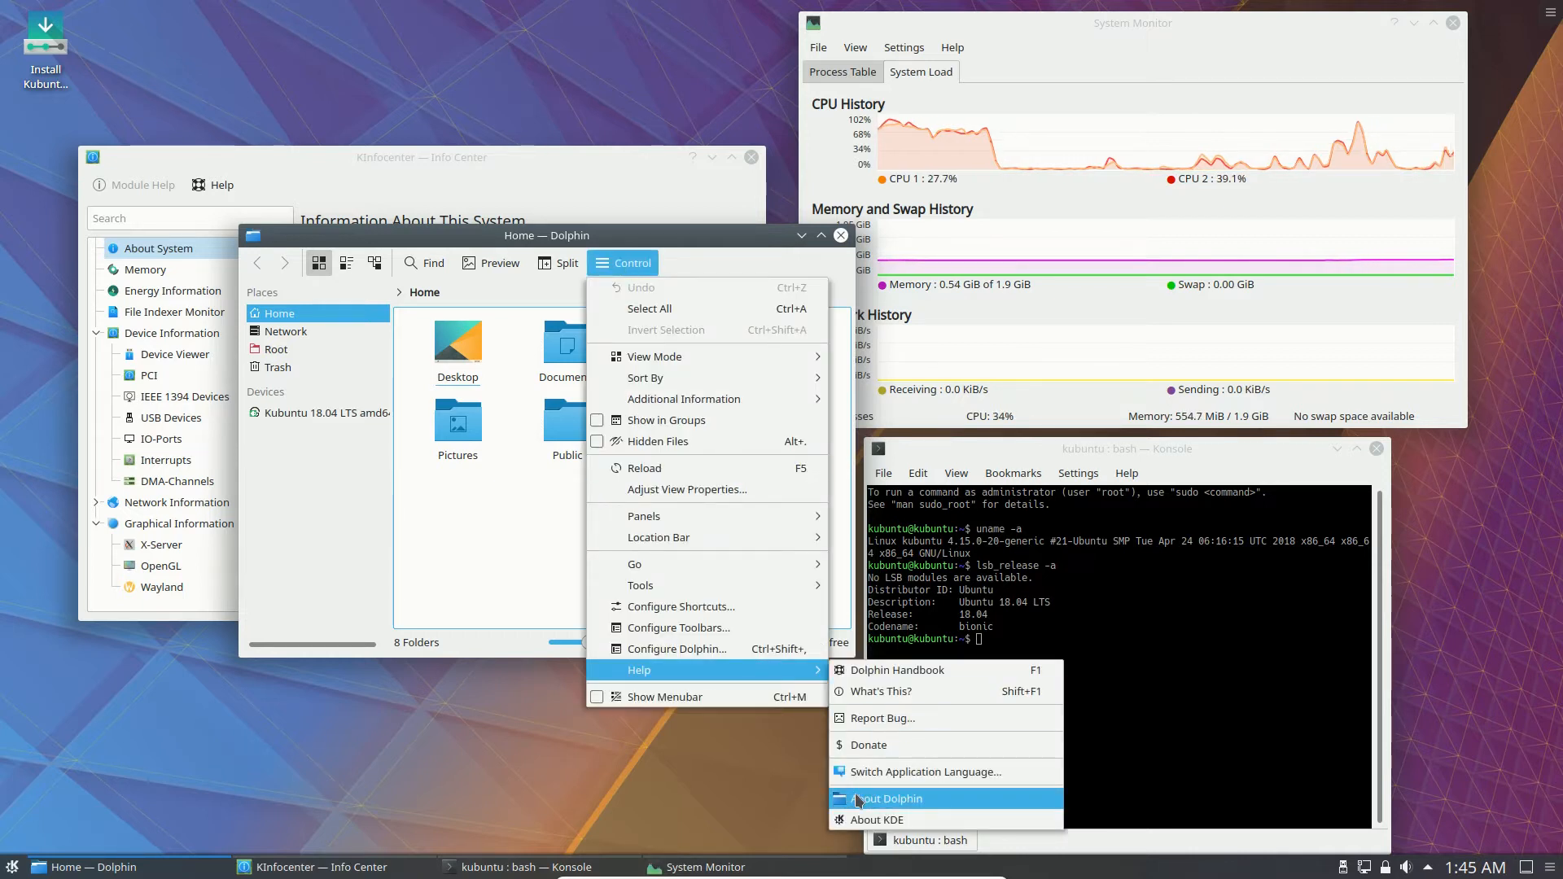
left_click(889, 799)
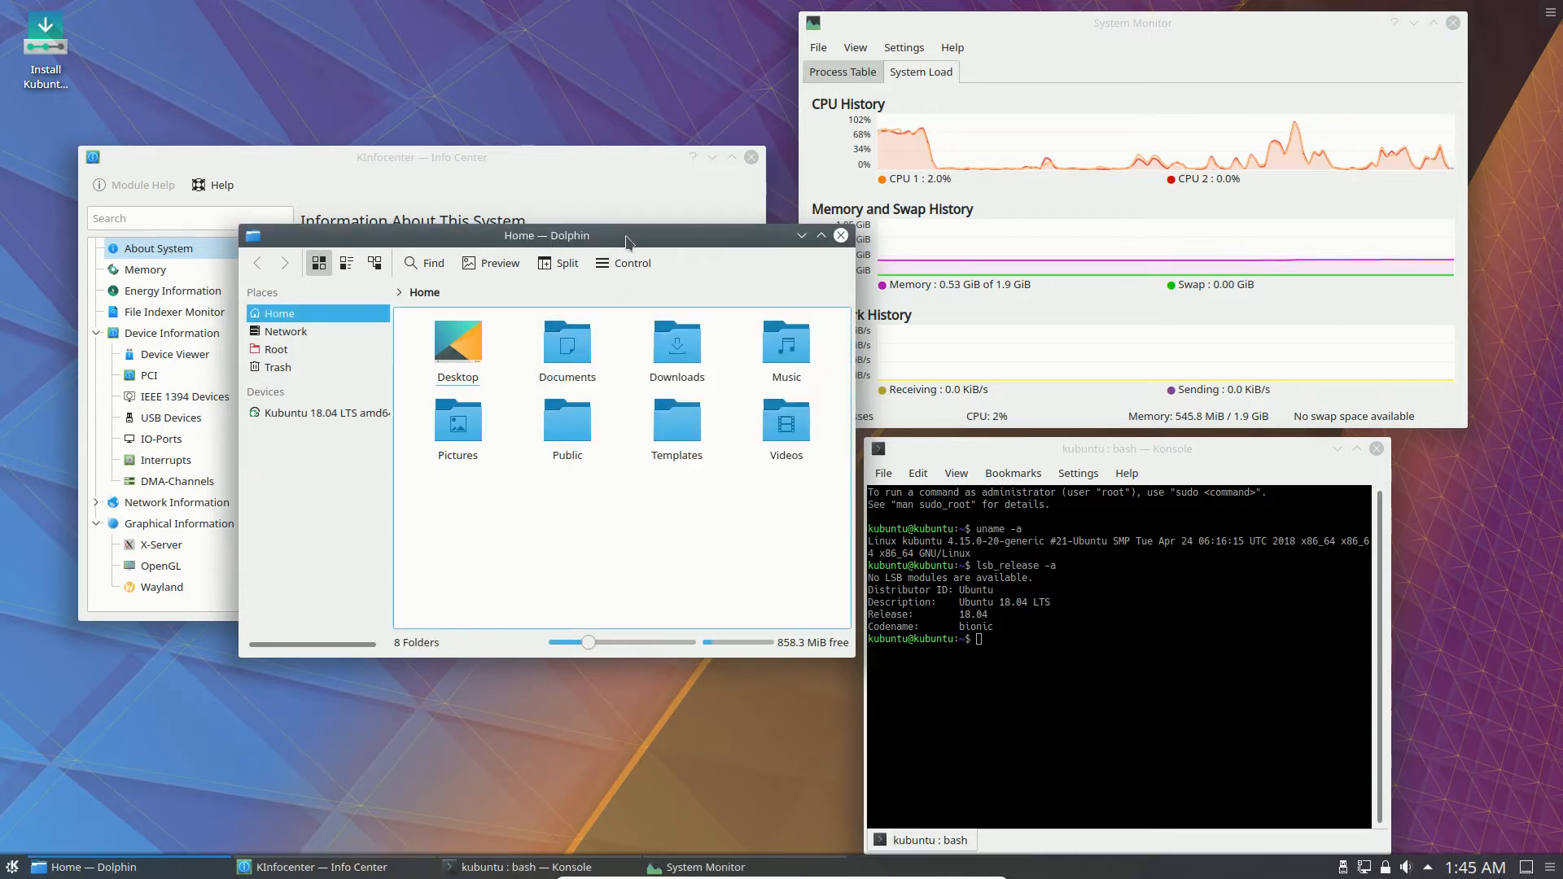
left_click_drag(628, 235, 519, 306)
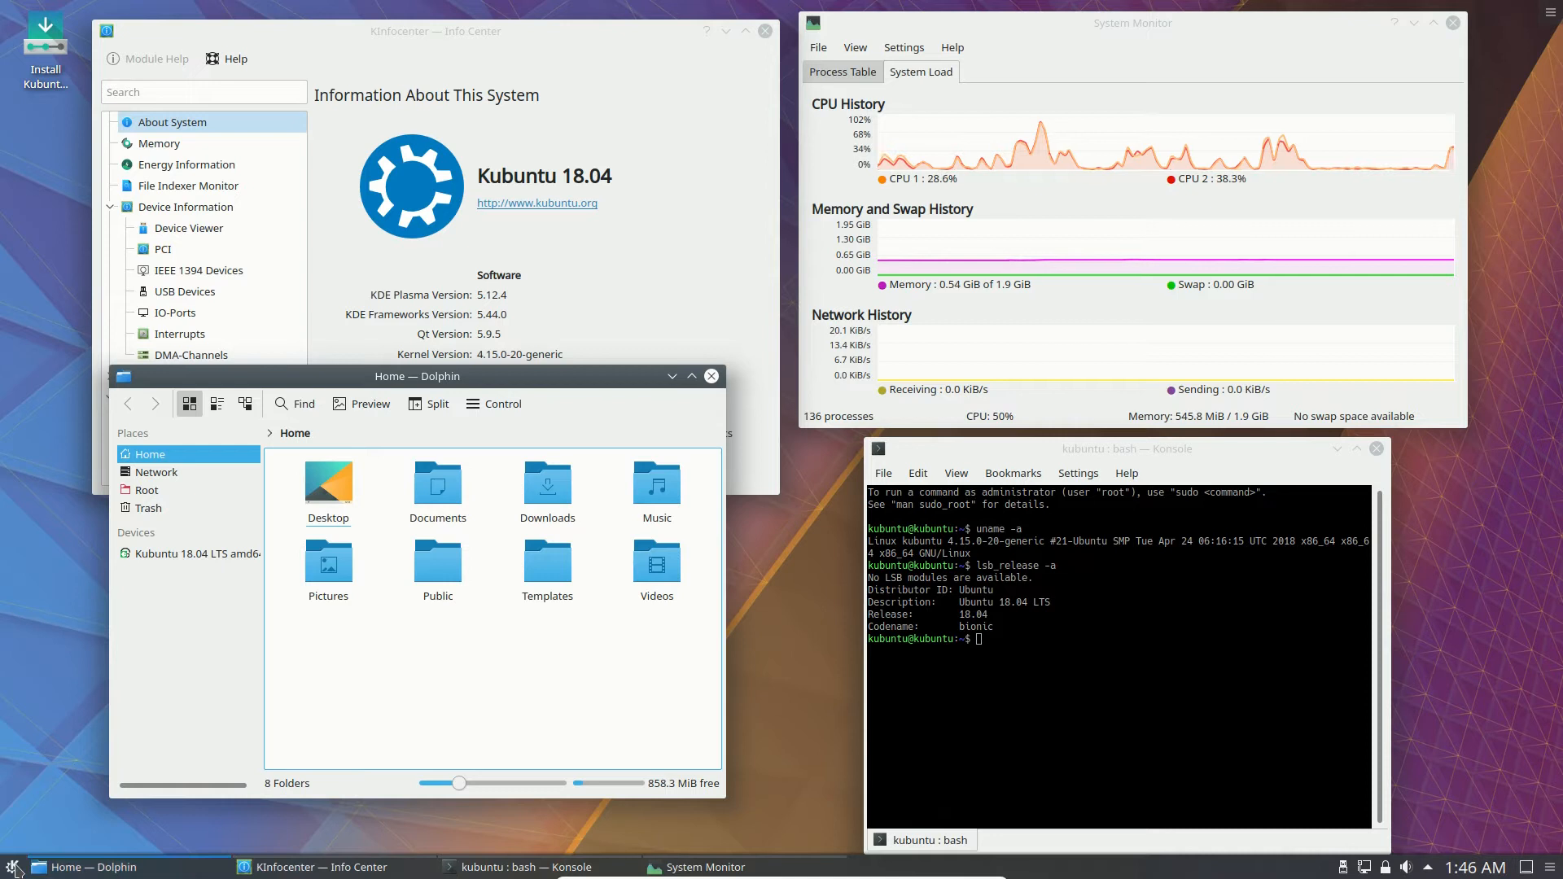
left_click(13, 866)
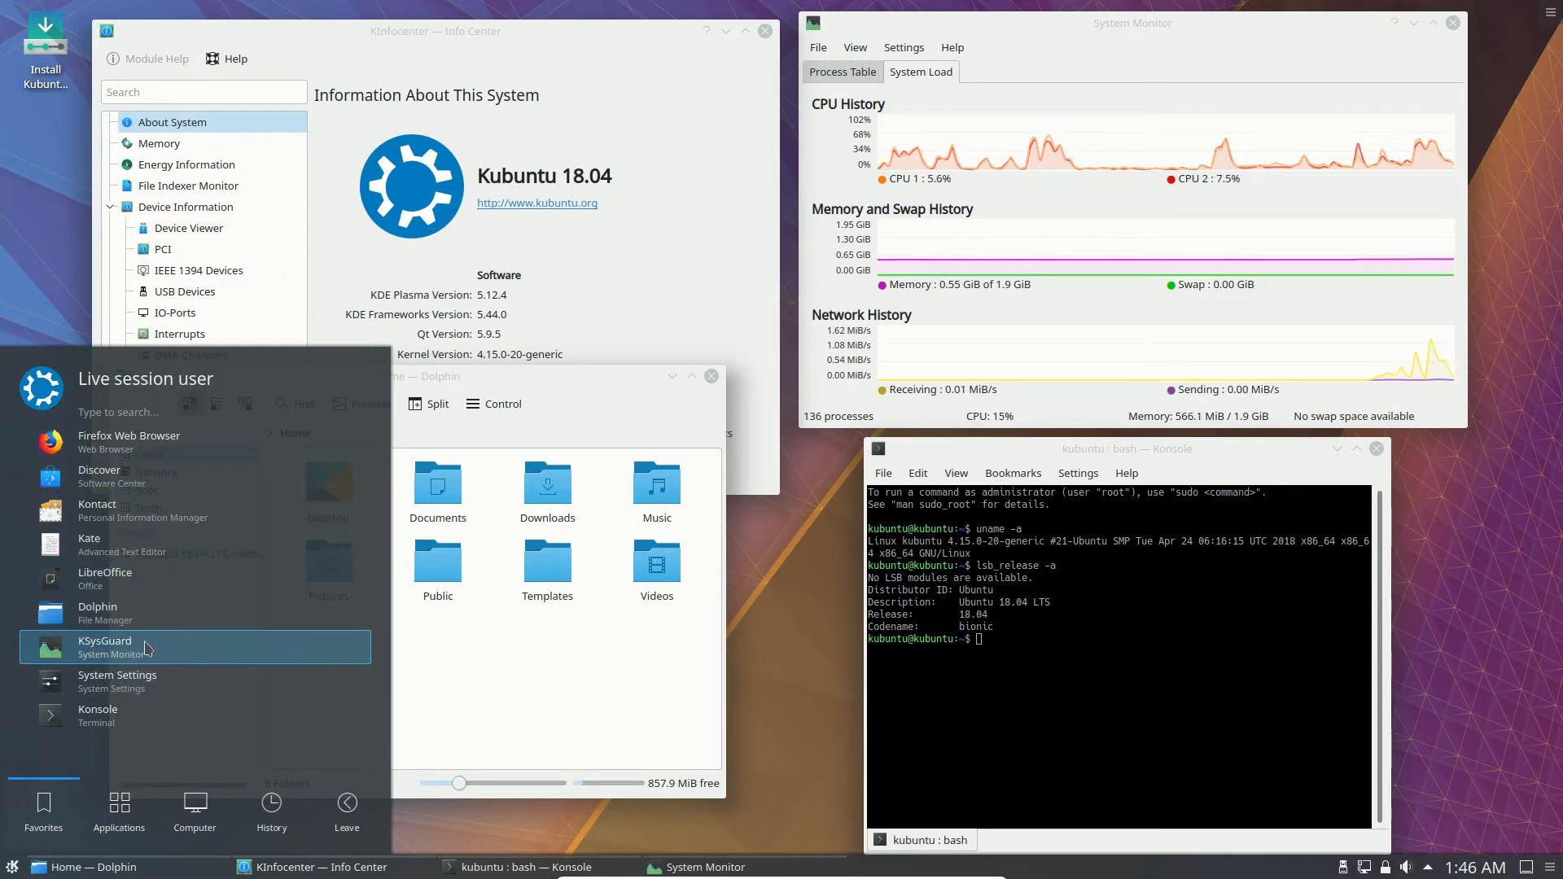
mouse_move(115, 510)
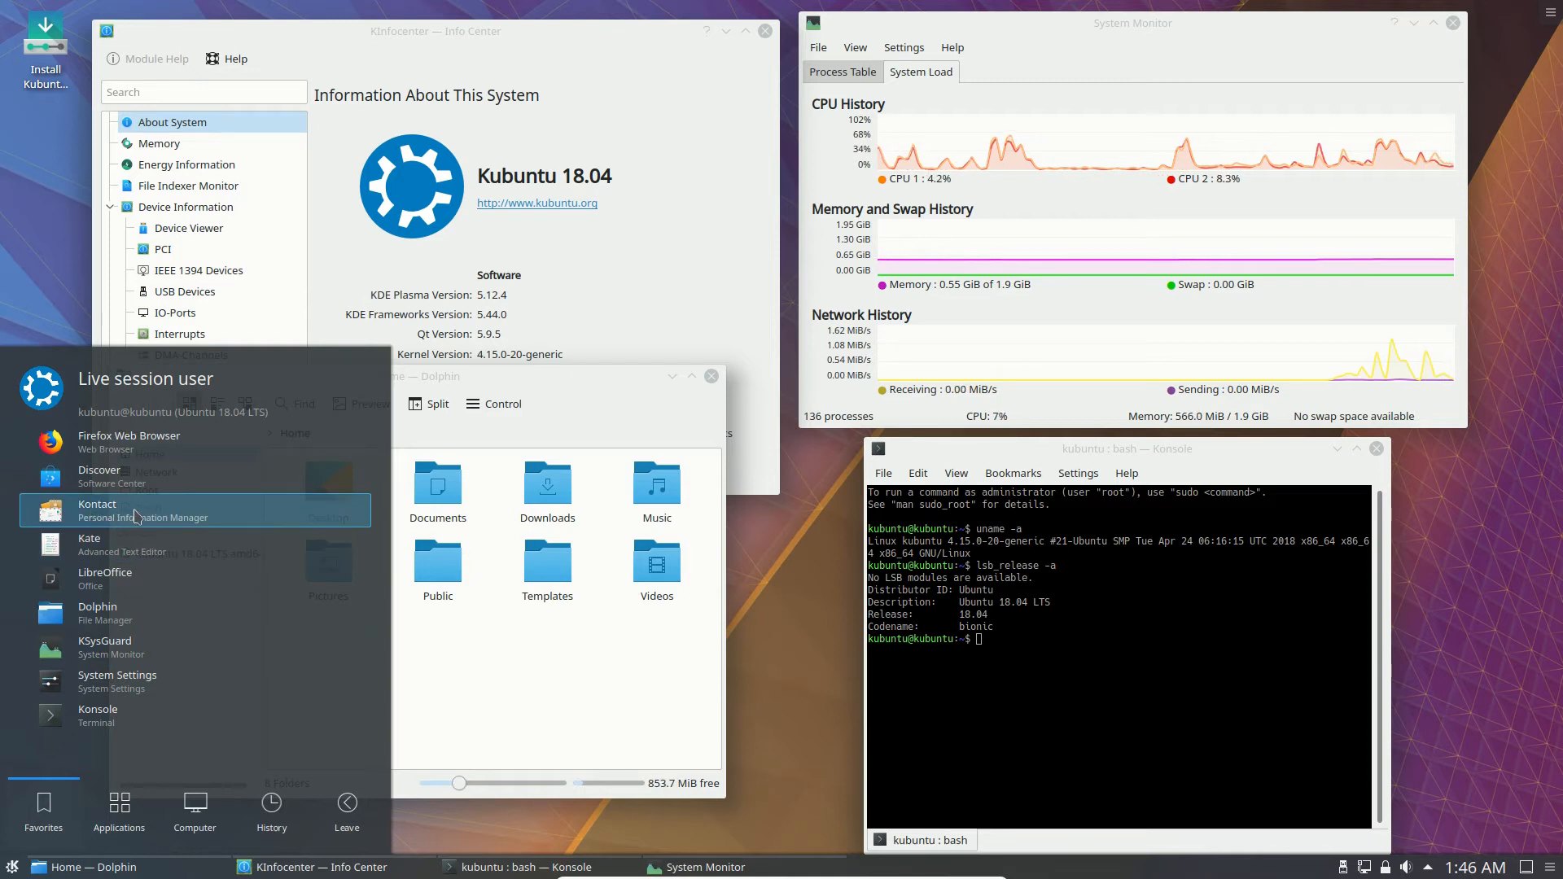
mouse_move(174, 520)
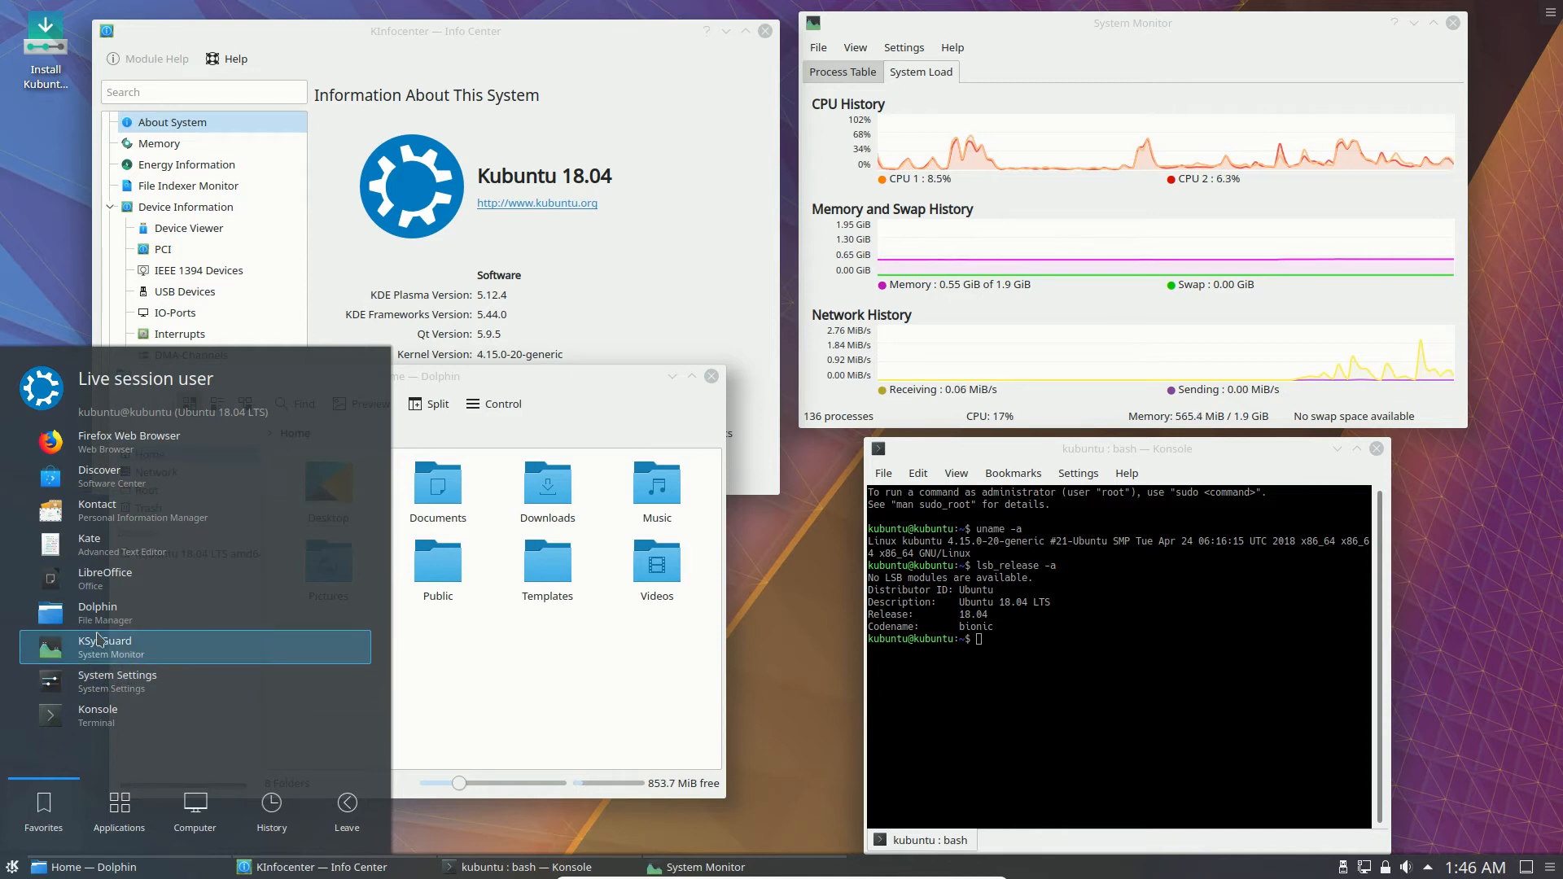
mouse_move(97, 715)
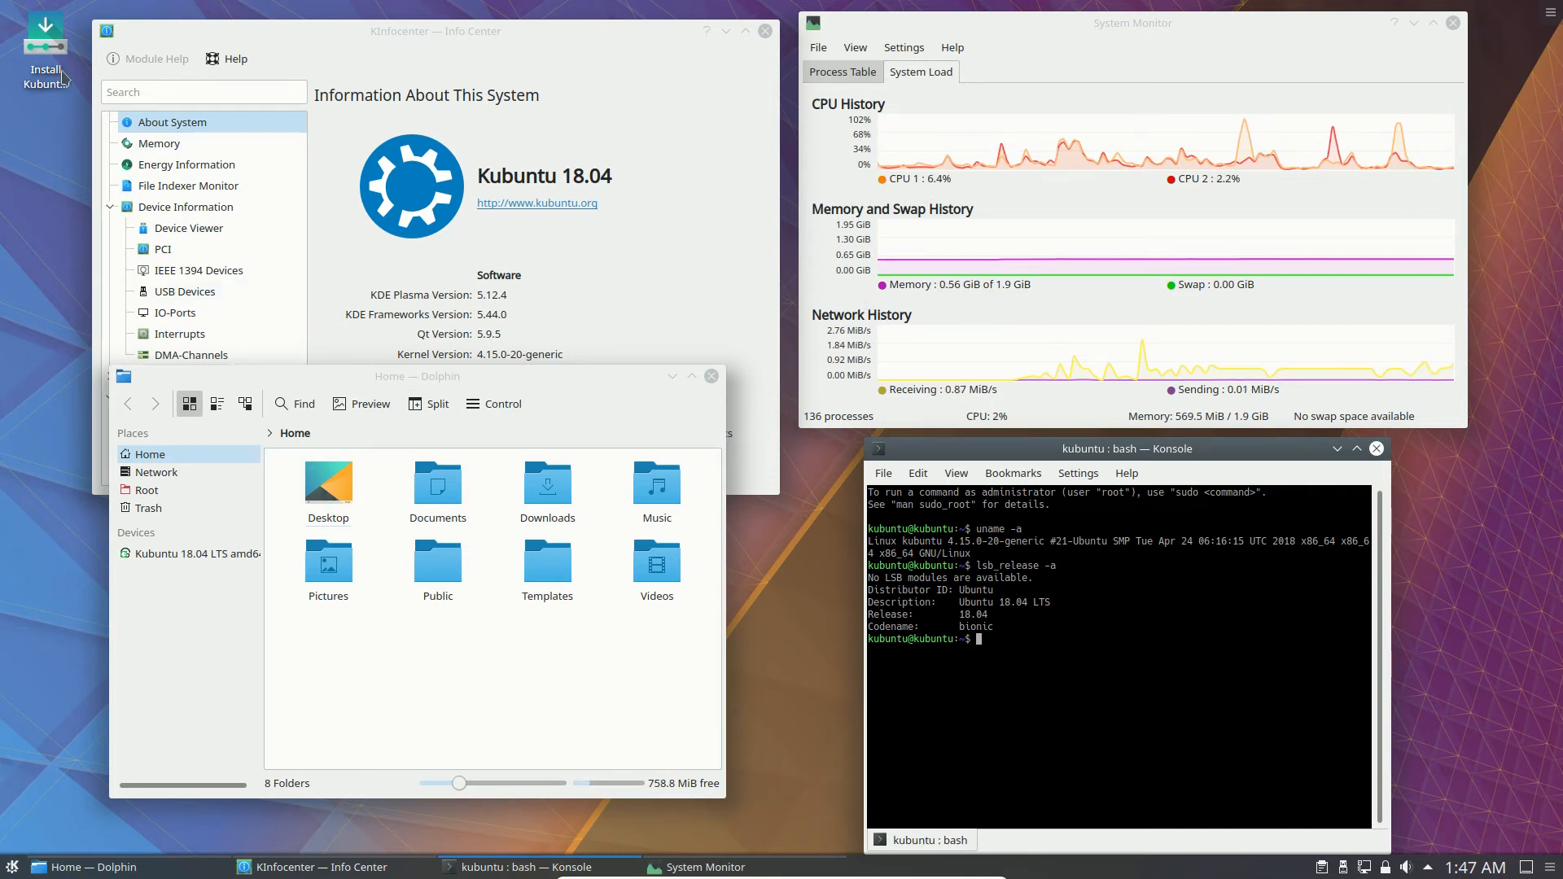
mouse_move(28, 132)
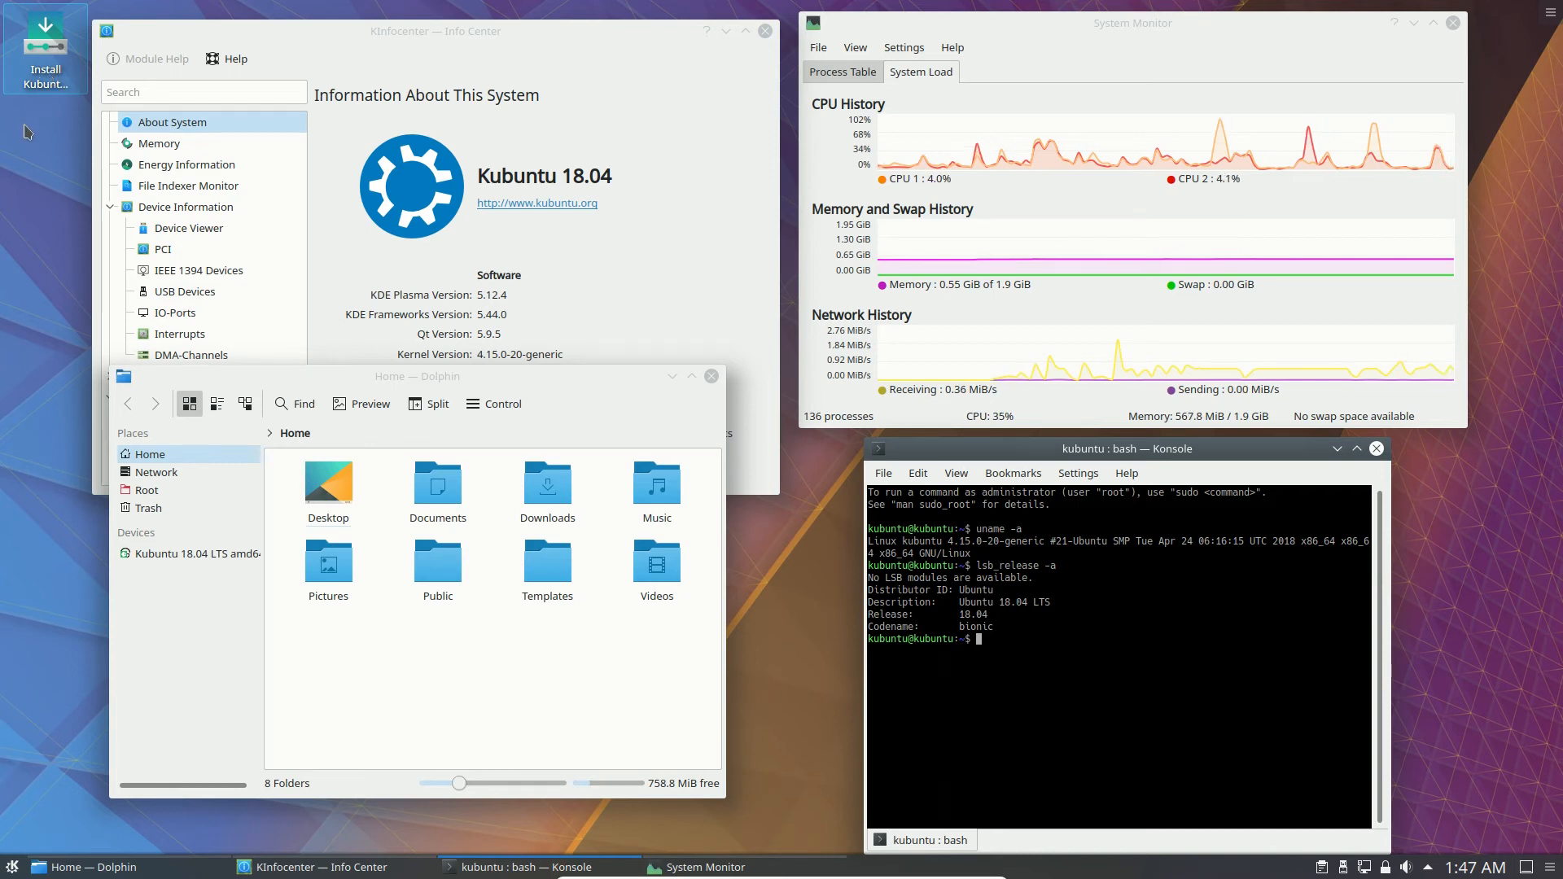
mouse_move(913, 288)
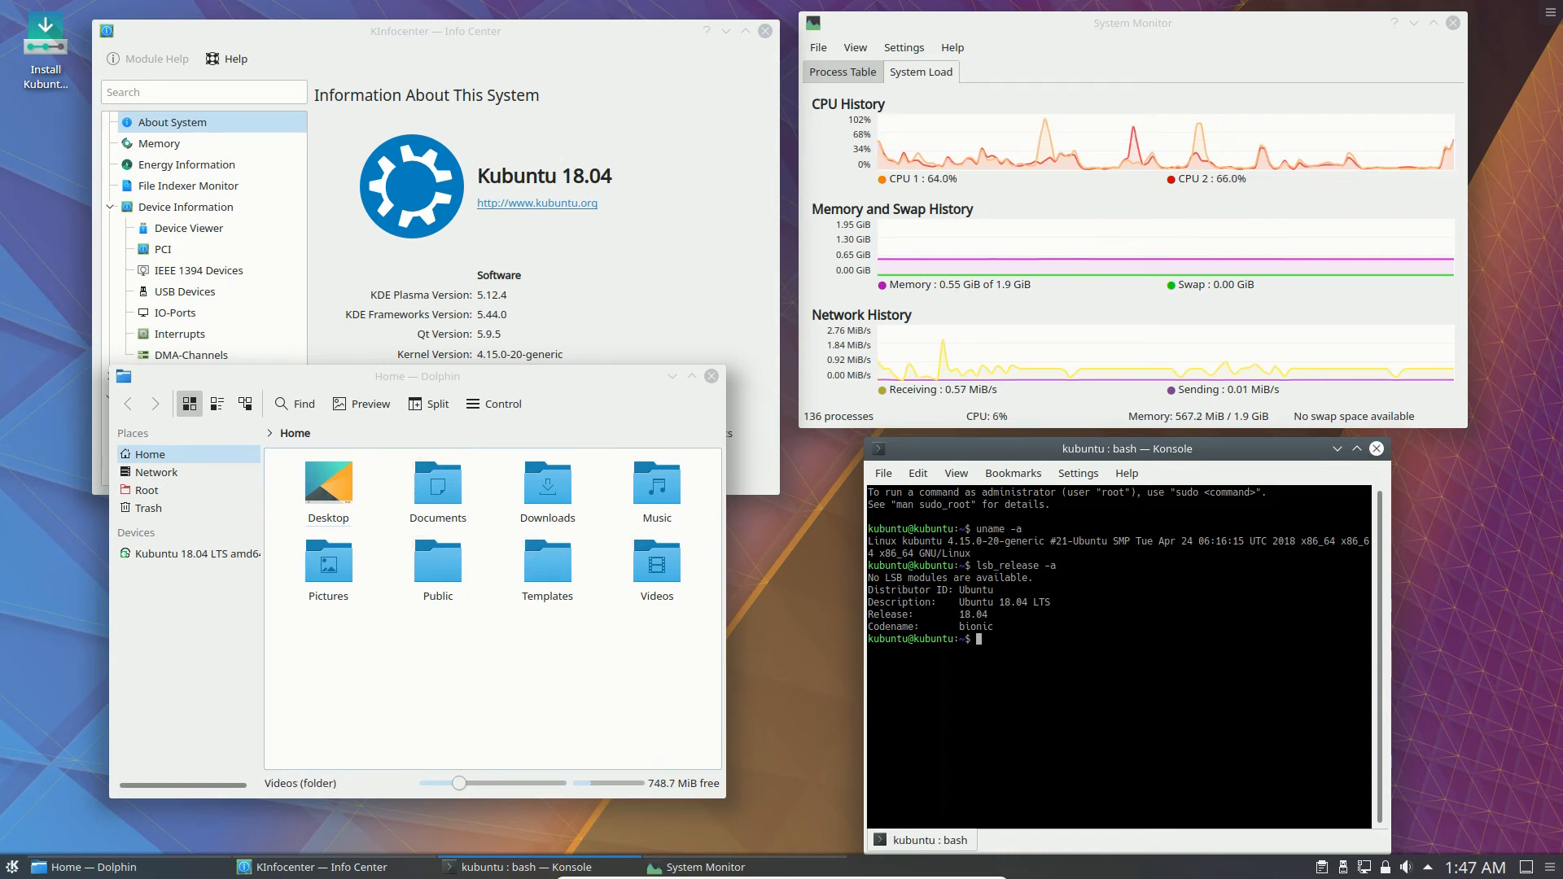
In the launcher, view the Leave session options, then the All Applications categories
left_click(13, 865)
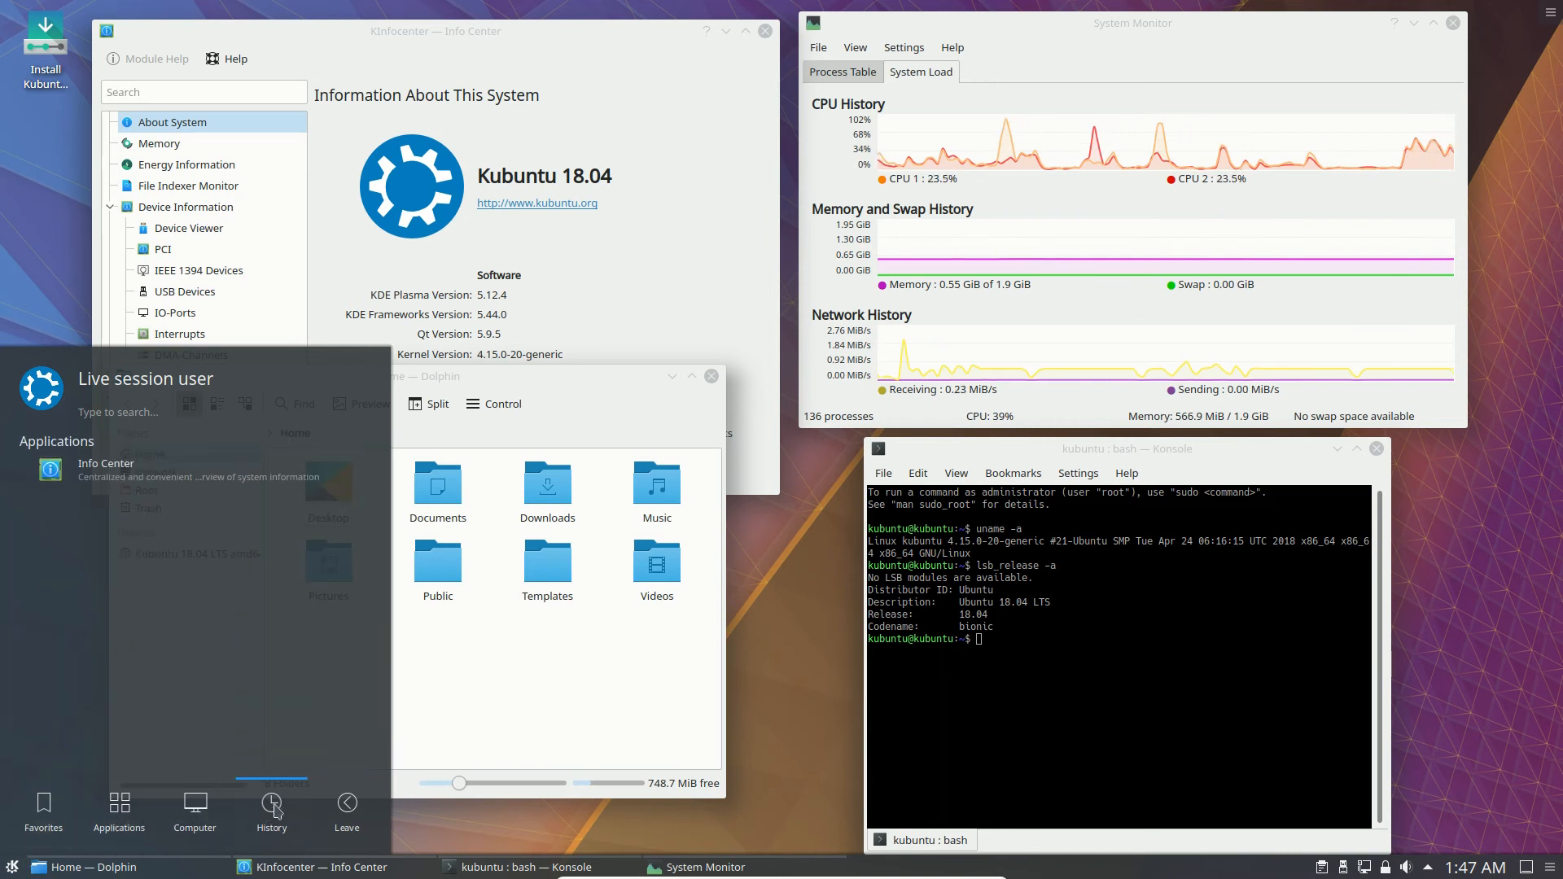
left_click(271, 808)
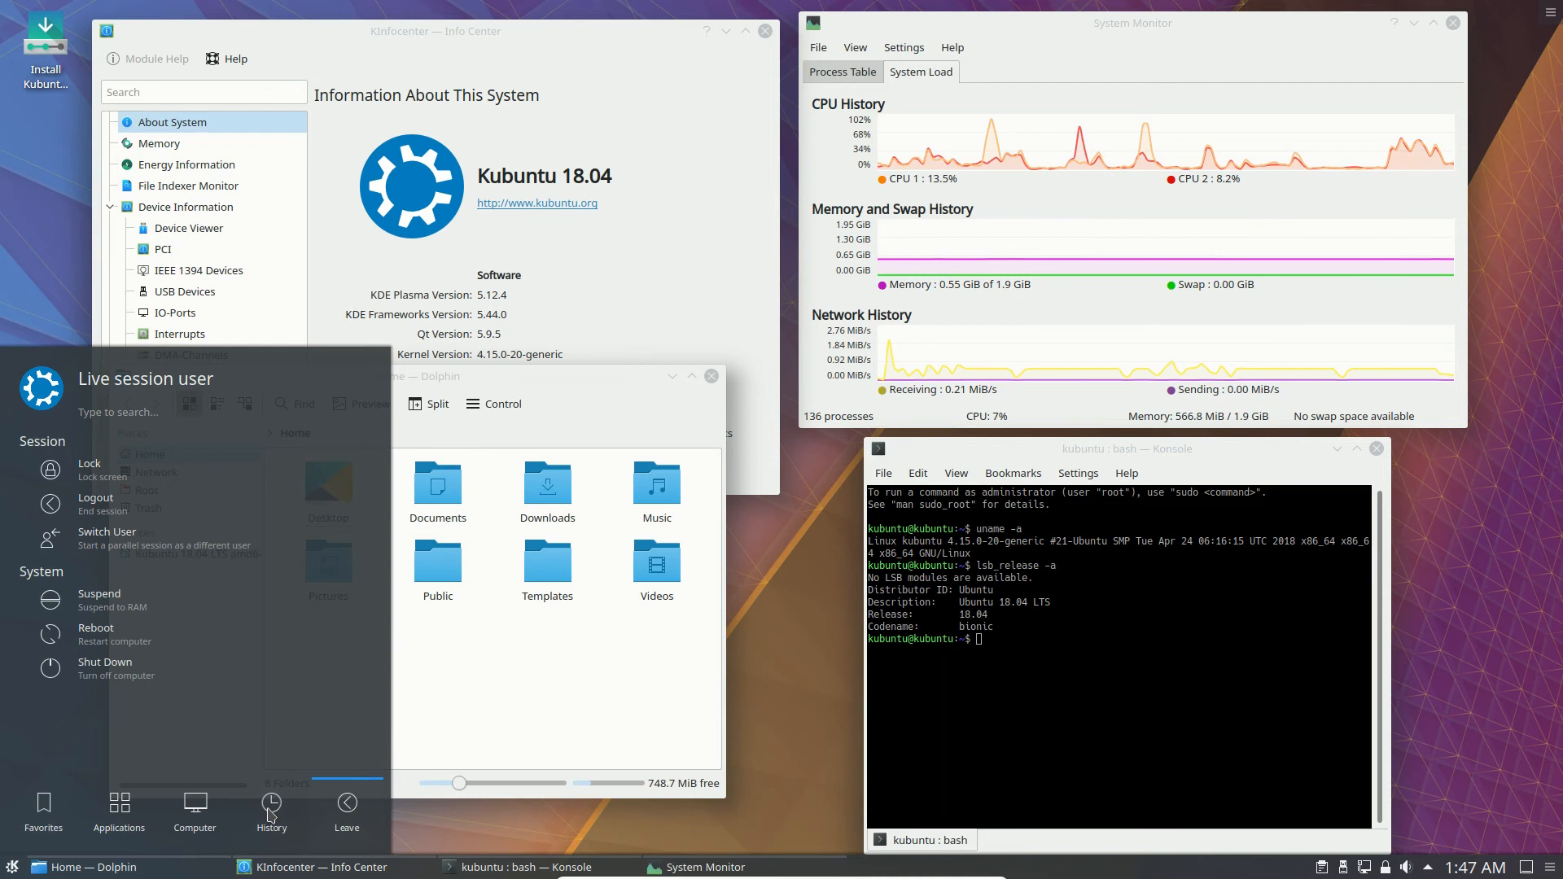
left_click(118, 807)
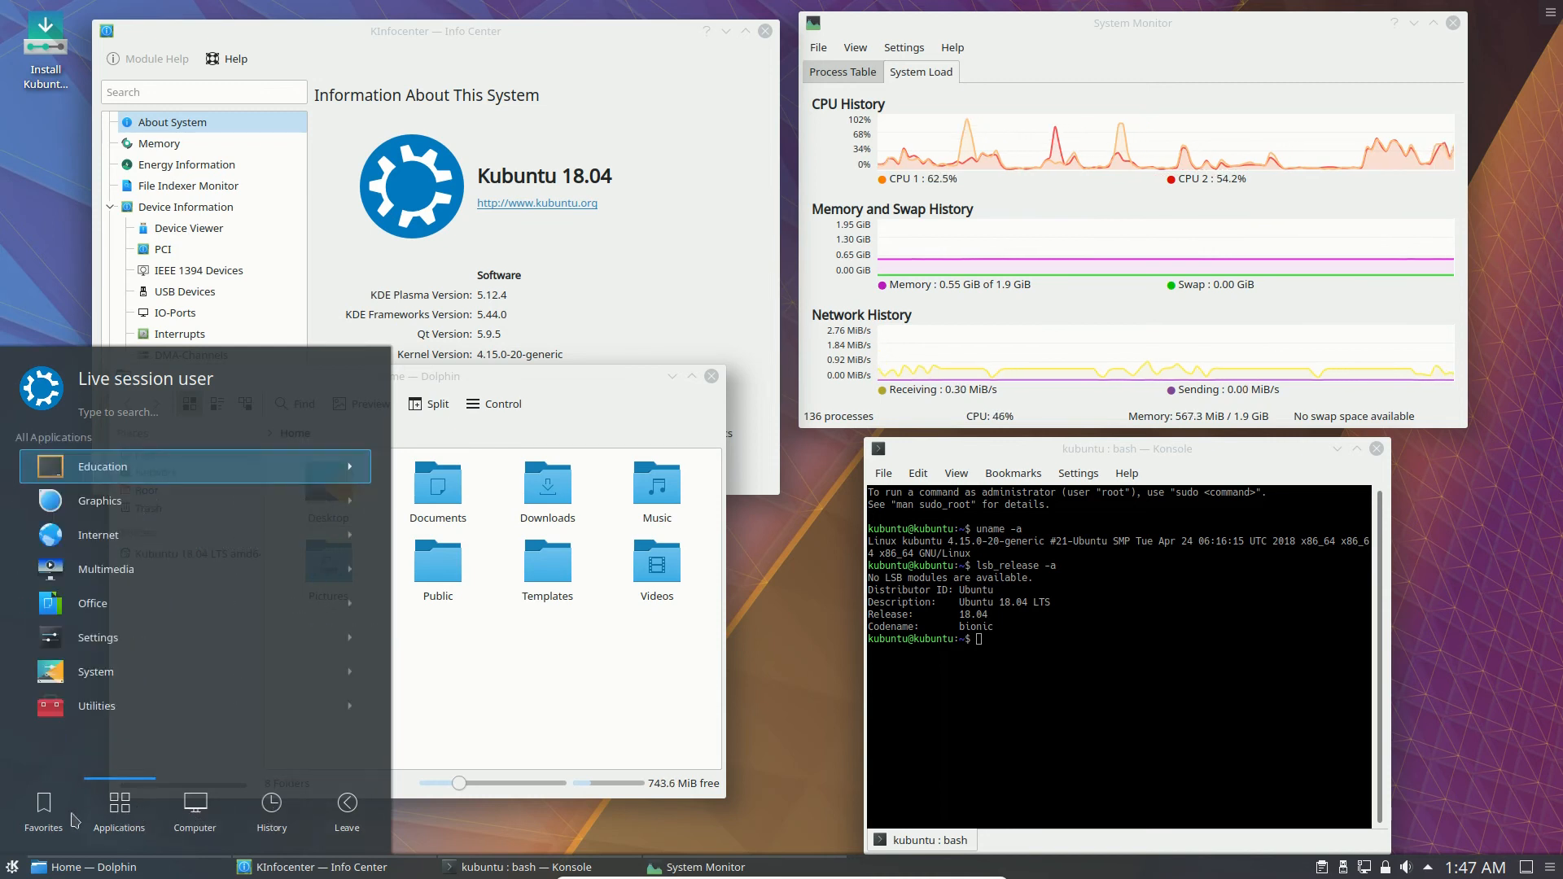
mouse_move(178, 536)
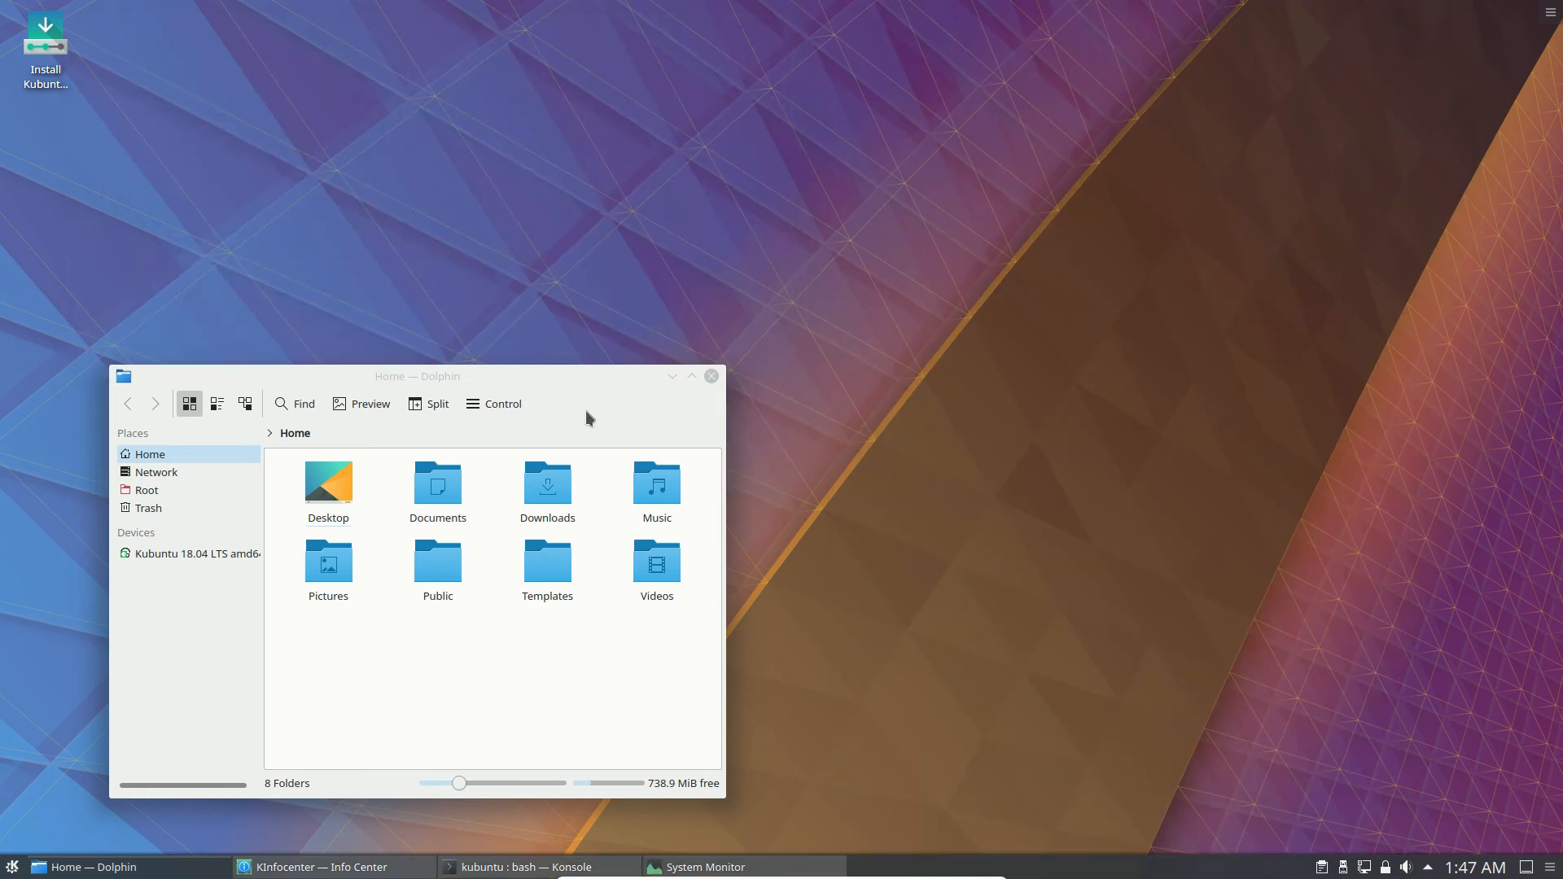
Minimise Dolphin, open and dismiss the desktop right-click menu, then click the bottom panel
left_click(710, 376)
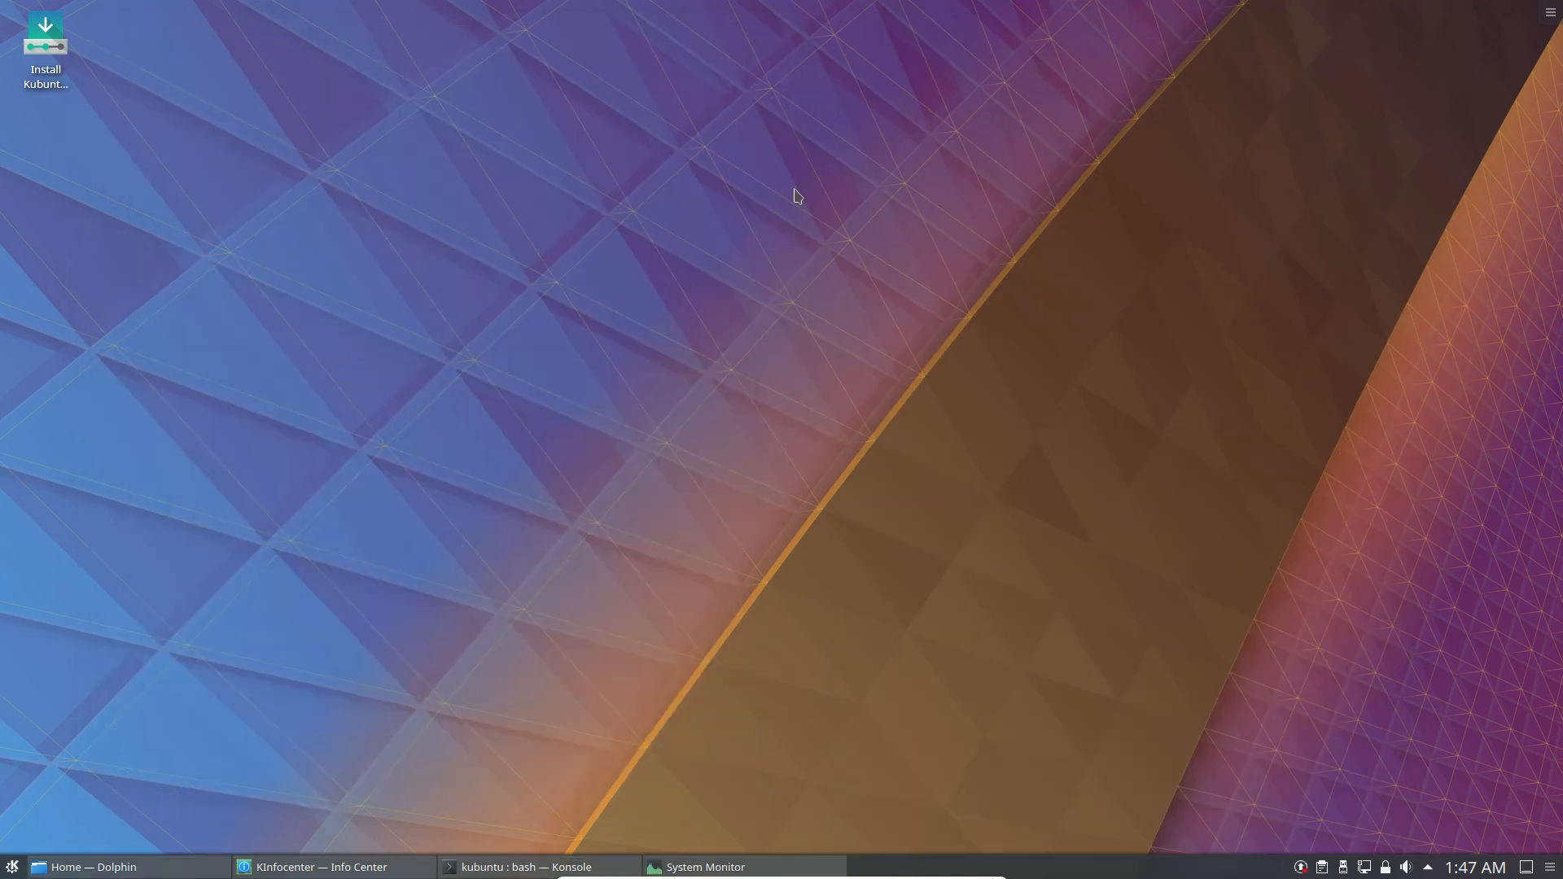
mouse_move(632, 195)
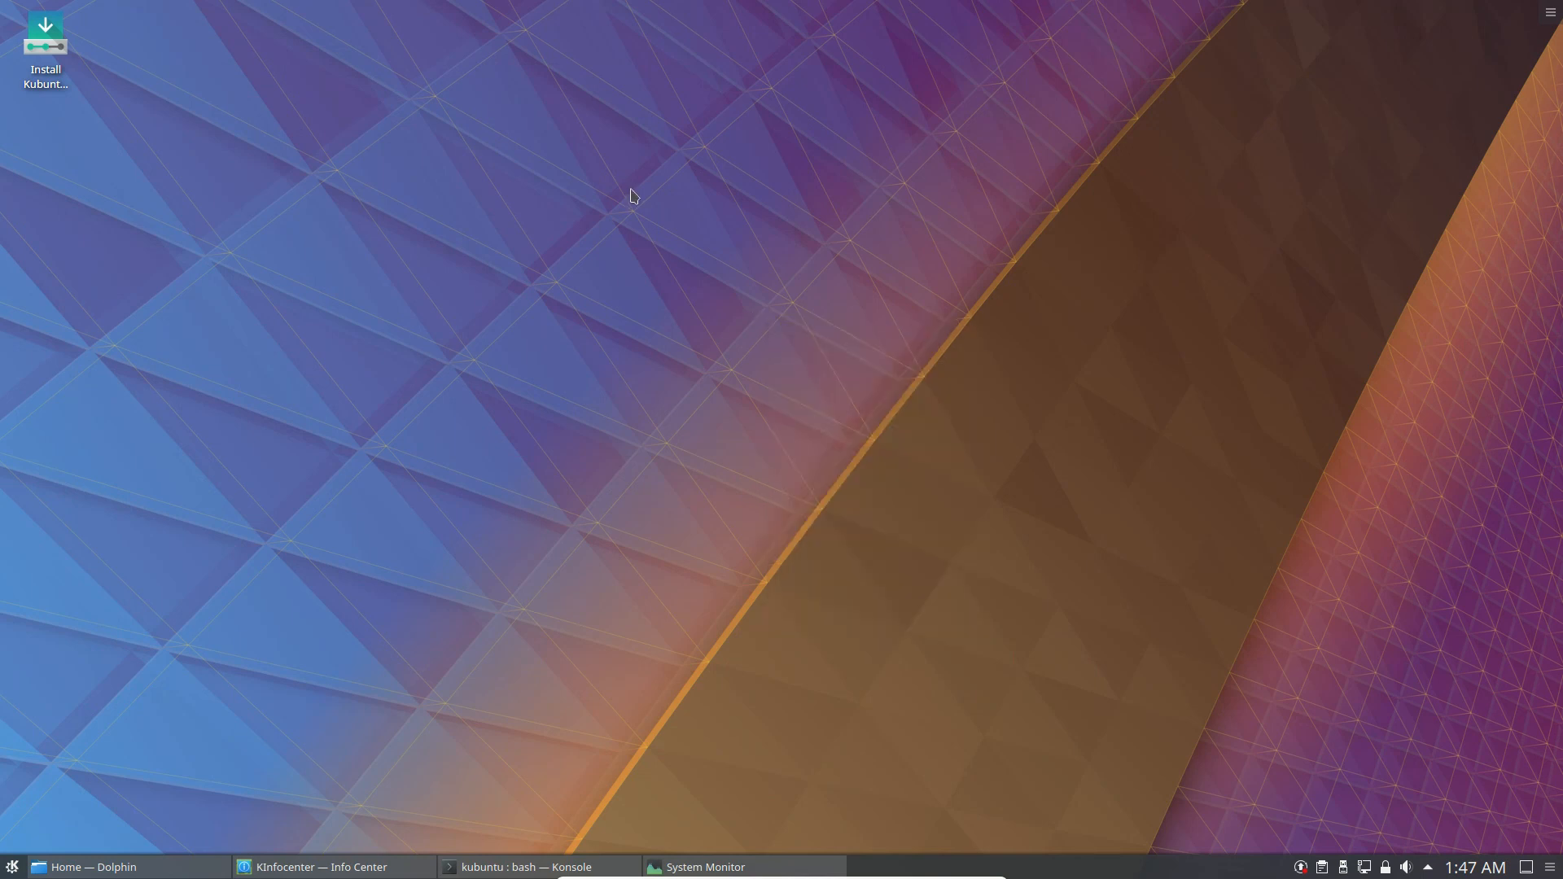
right_click(801, 312)
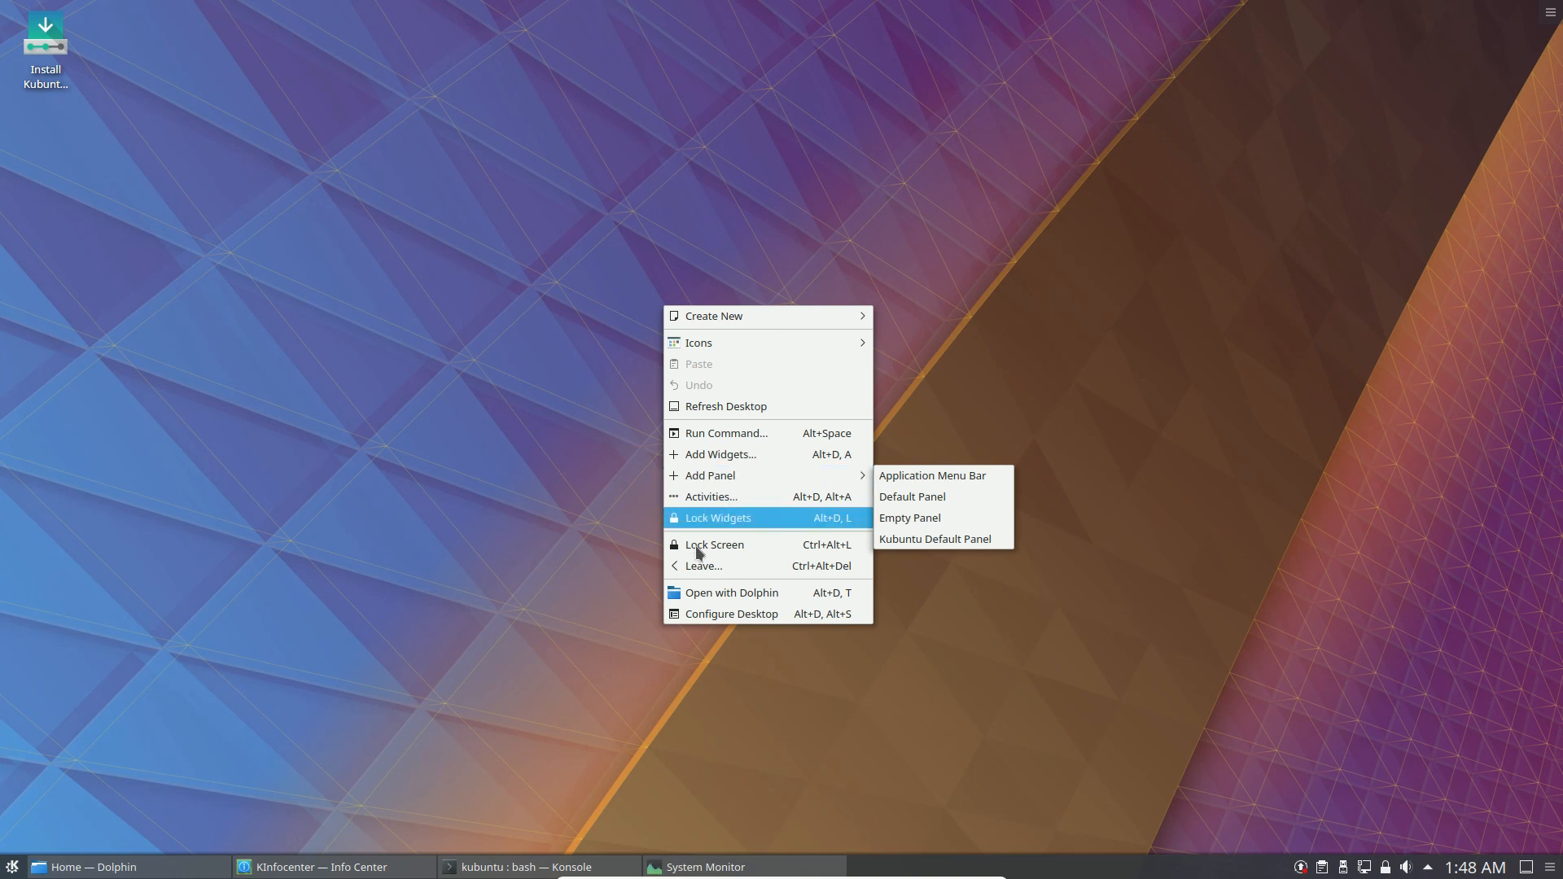
left_click(596, 503)
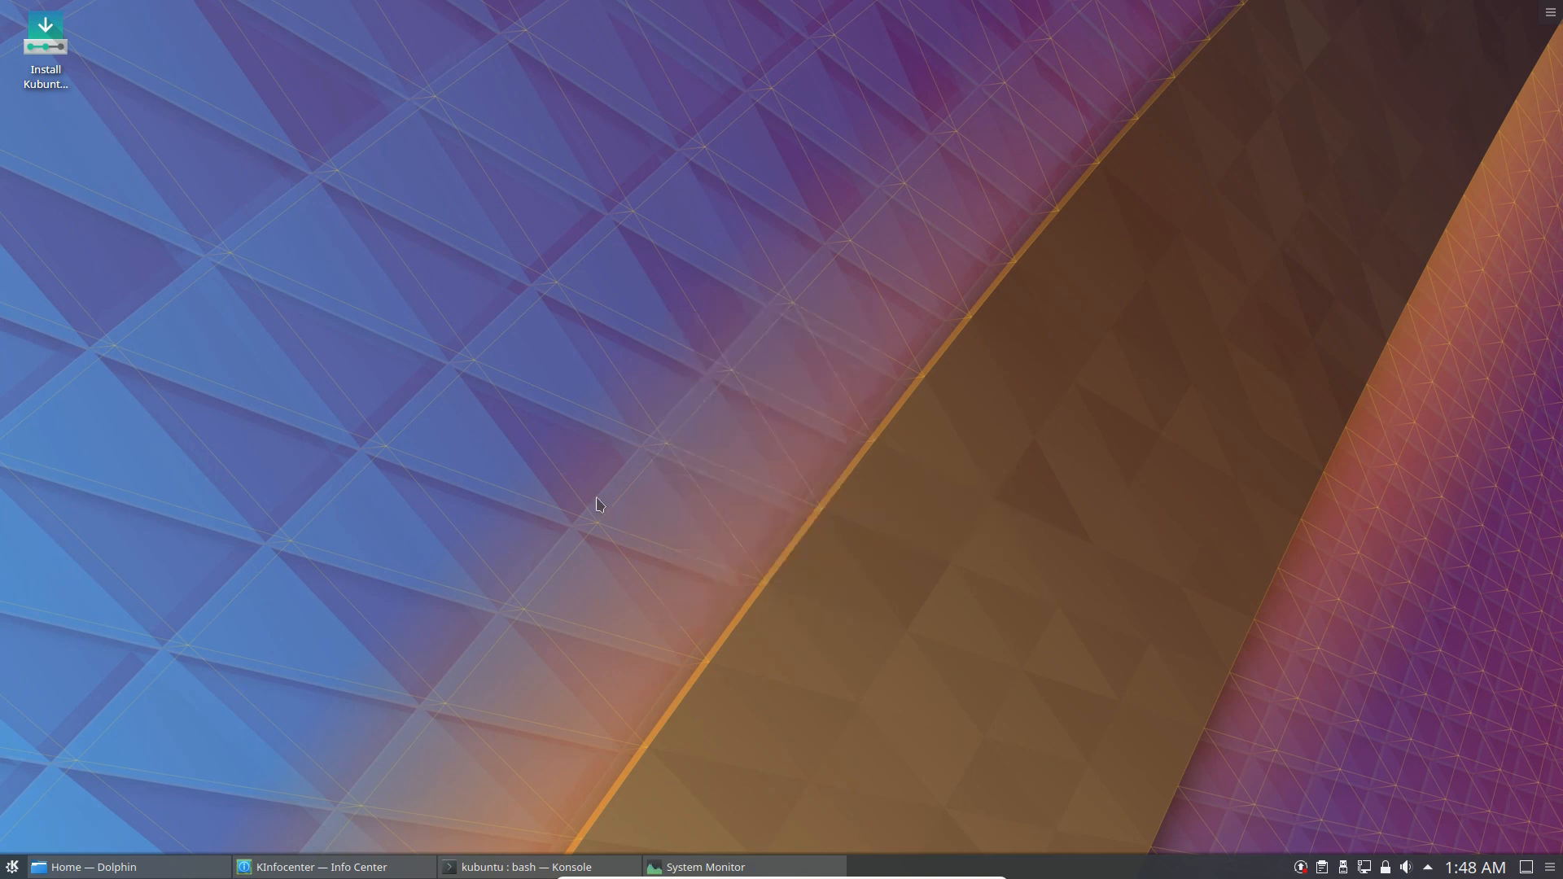
mouse_move(620, 555)
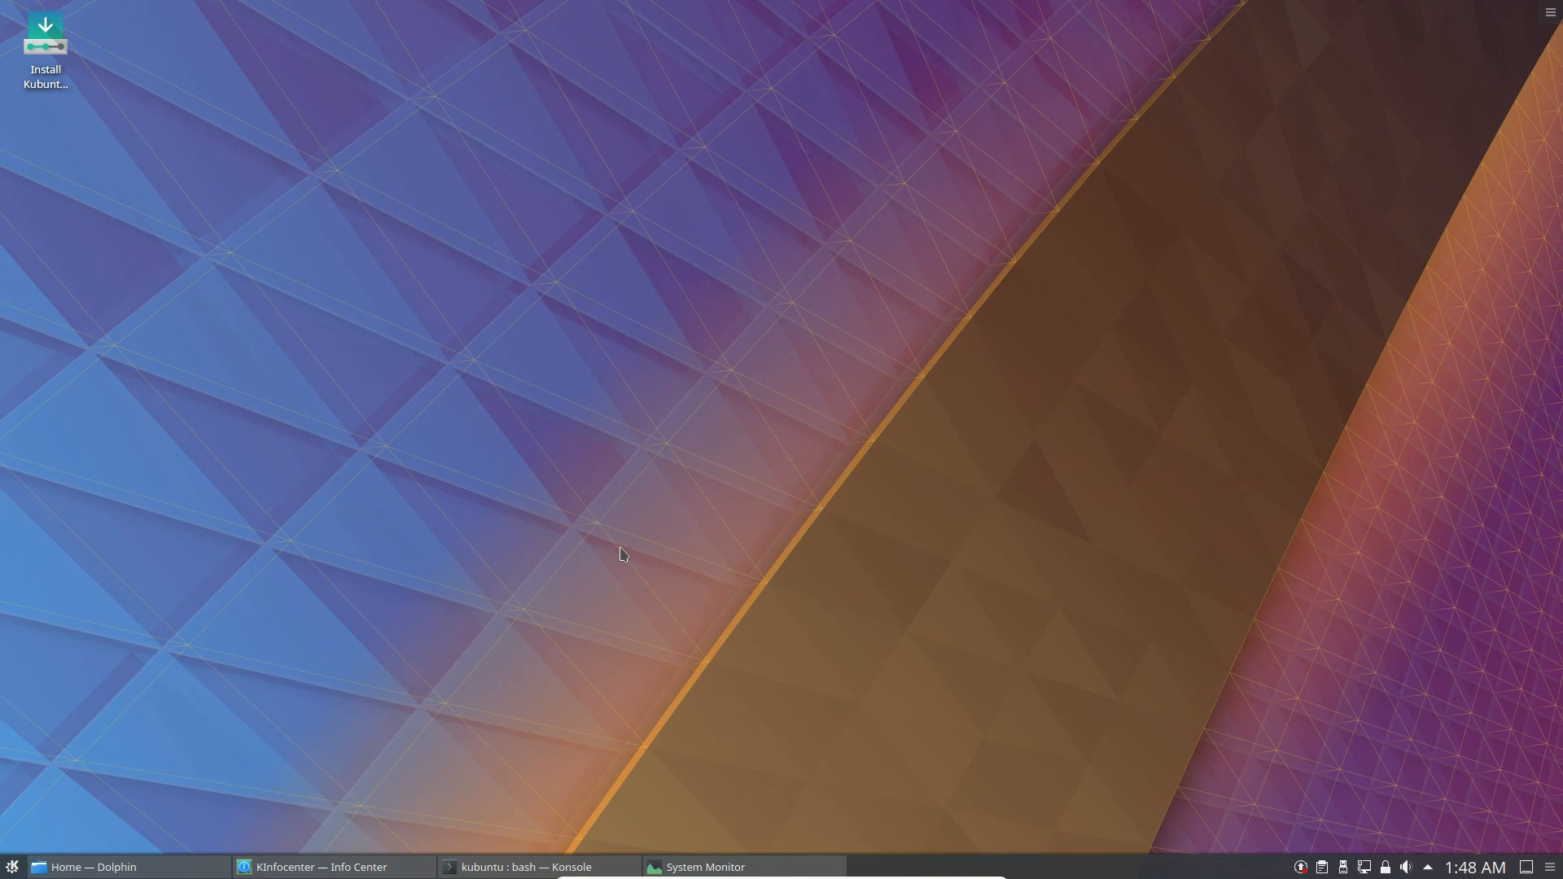
left_click(538, 866)
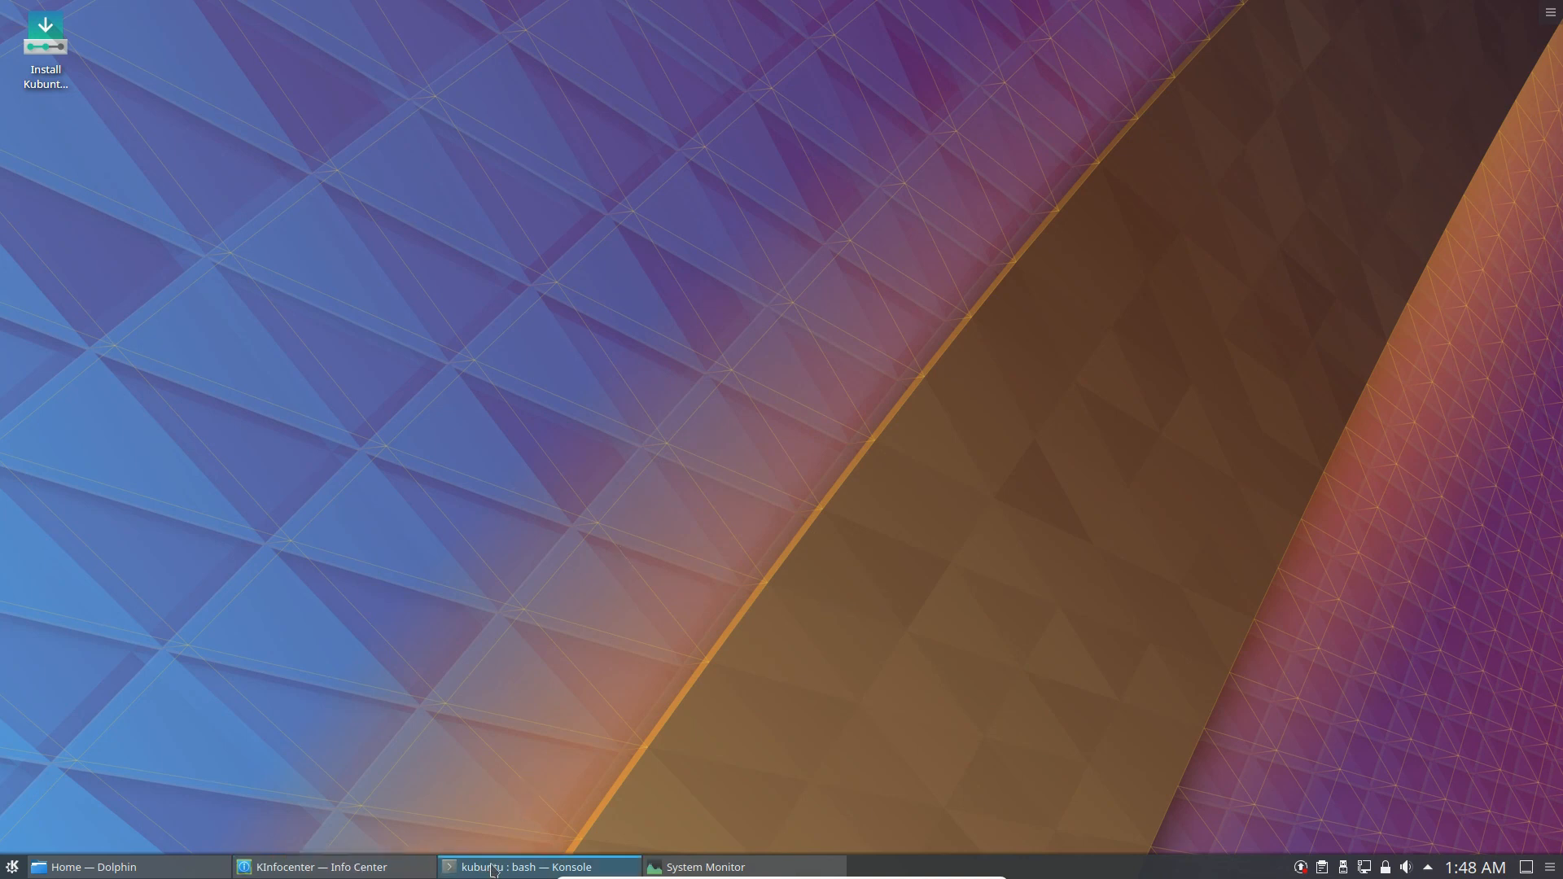